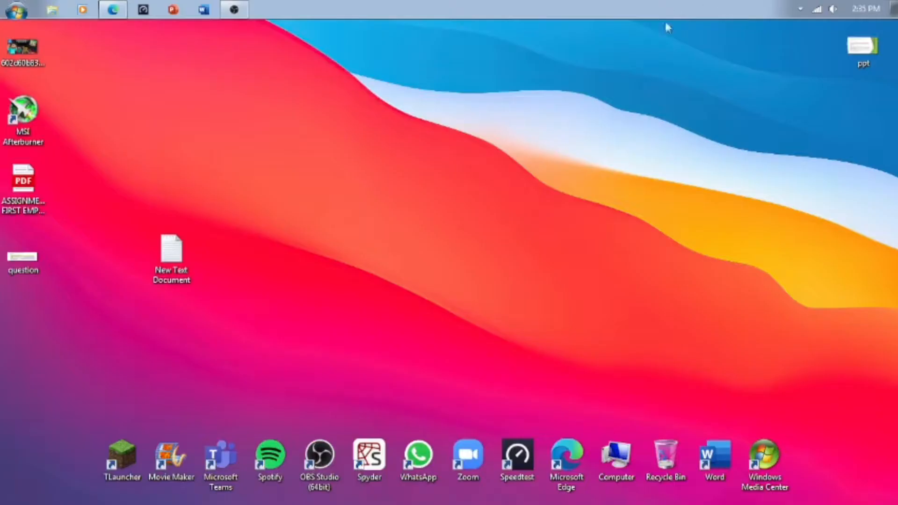
mouse_move(493, 234)
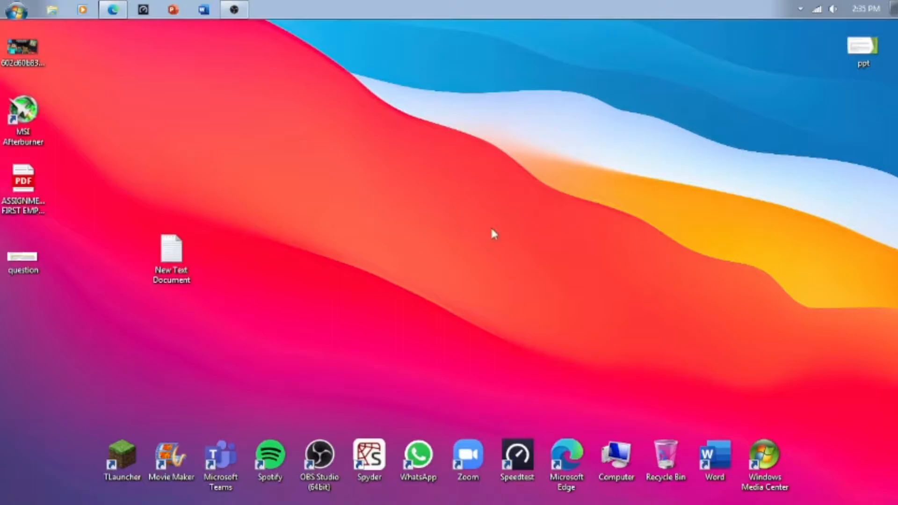
mouse_move(458, 234)
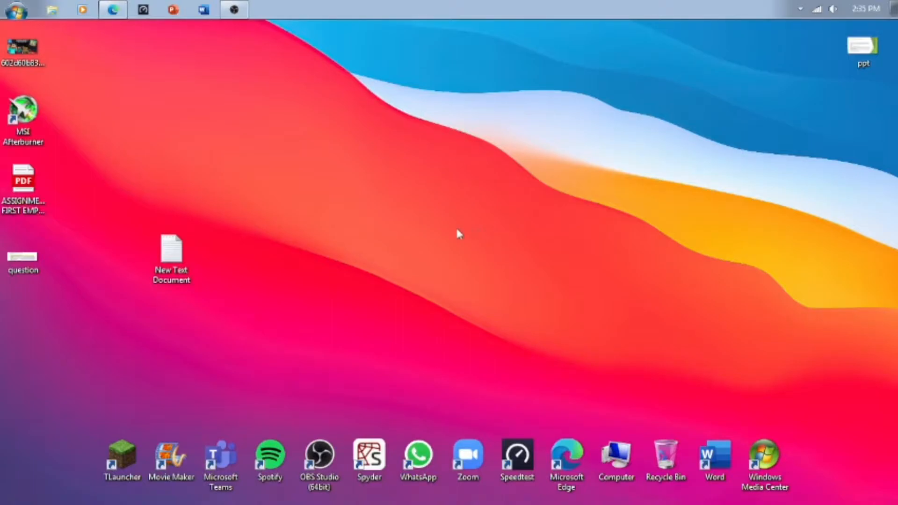
- Open New Text Document in Notepad and copy the mega.nz link it contains
click(171, 251)
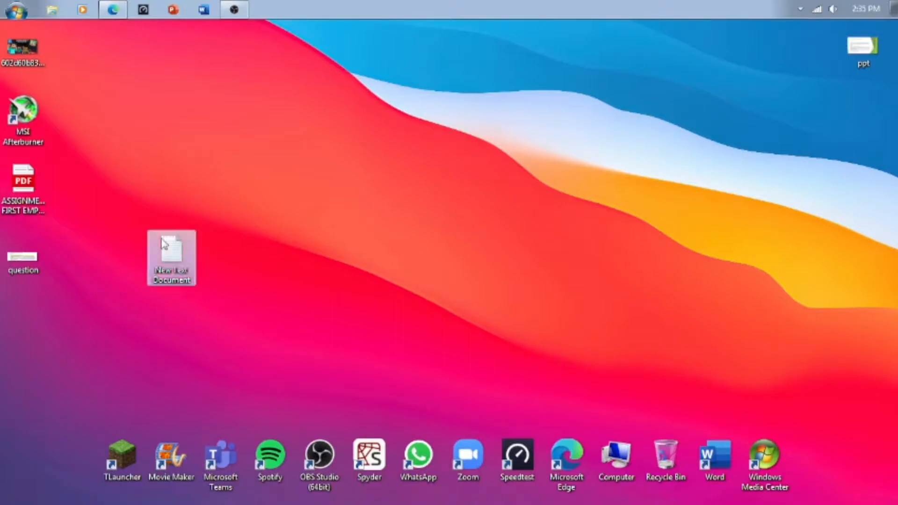
double_click(170, 258)
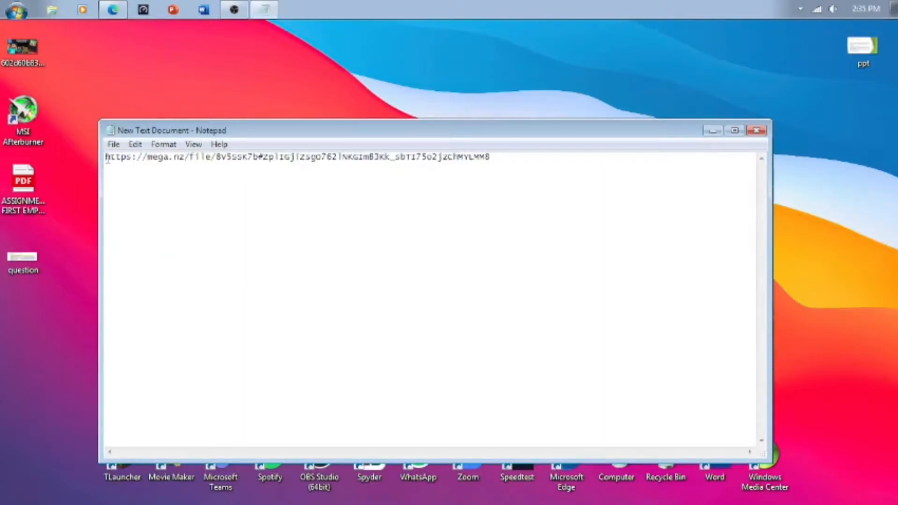
mouse_move(206, 95)
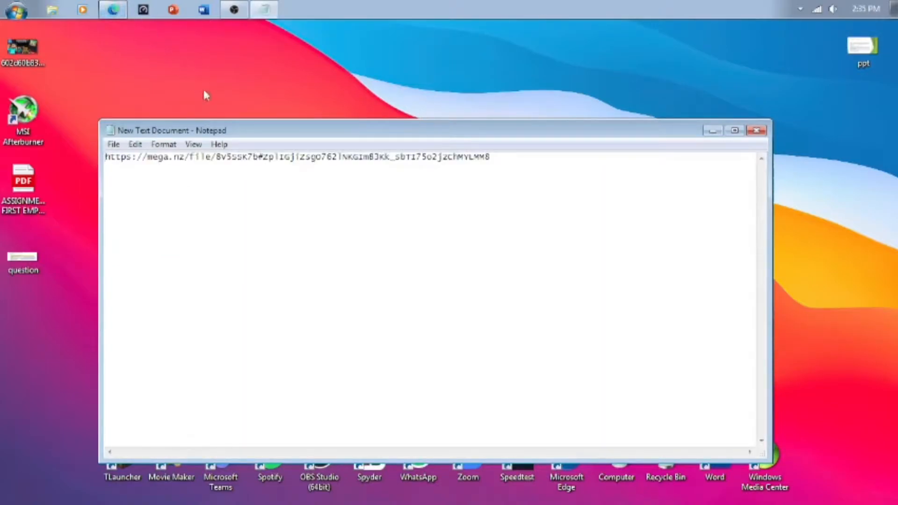
mouse_move(206, 41)
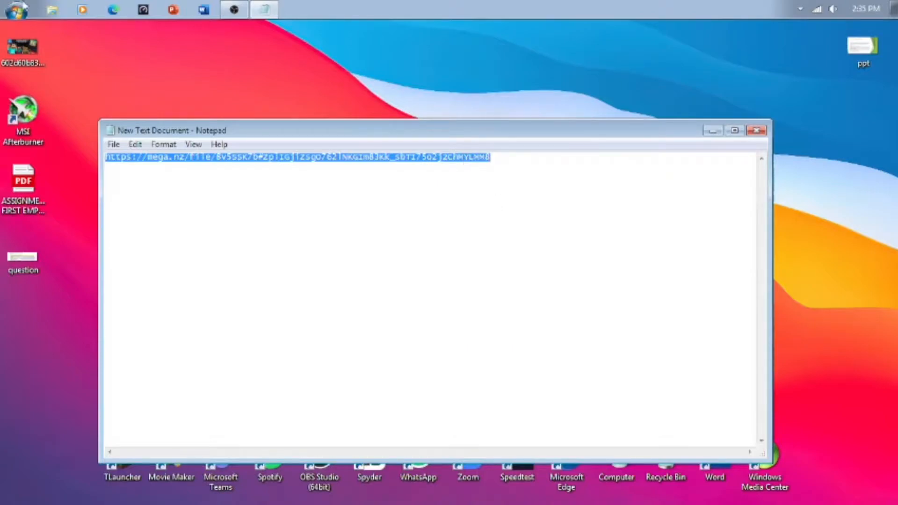
click(113, 9)
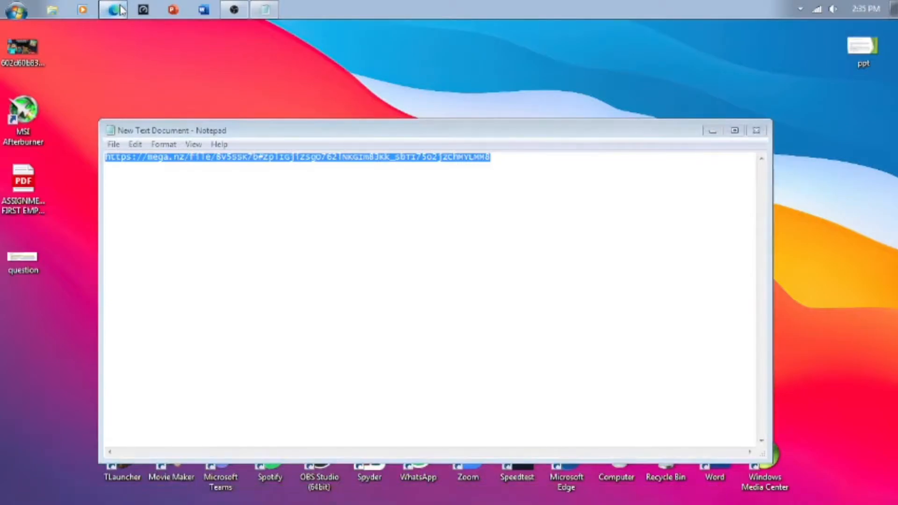
- Paste the copied mega.nz link into the Edge address bar and go to it
click(114, 10)
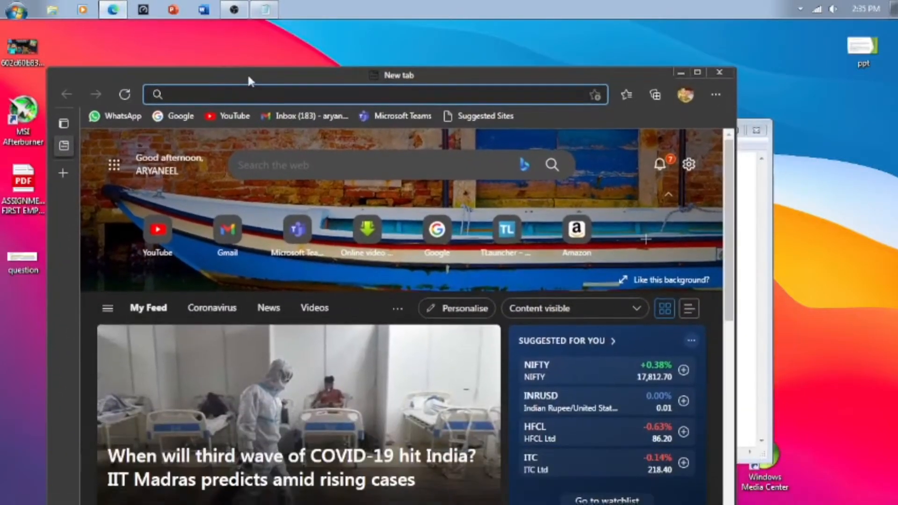
right_click(372, 93)
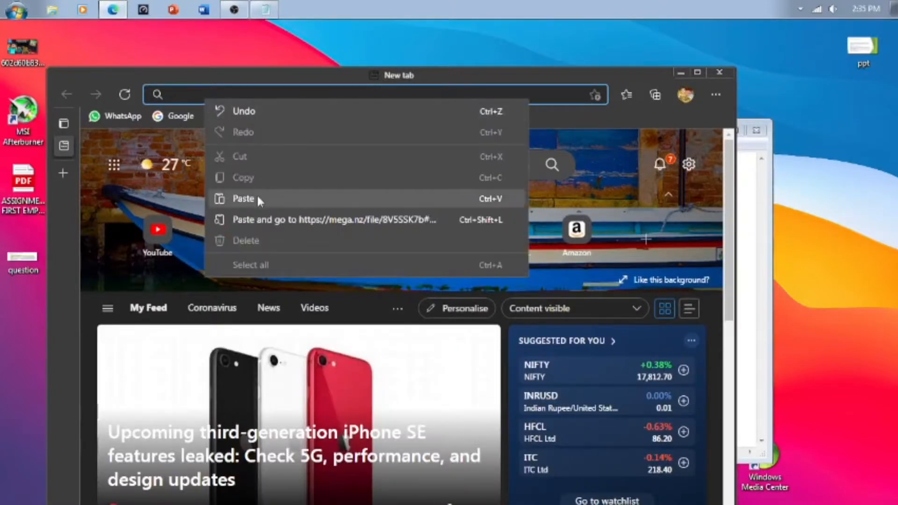
click(335, 218)
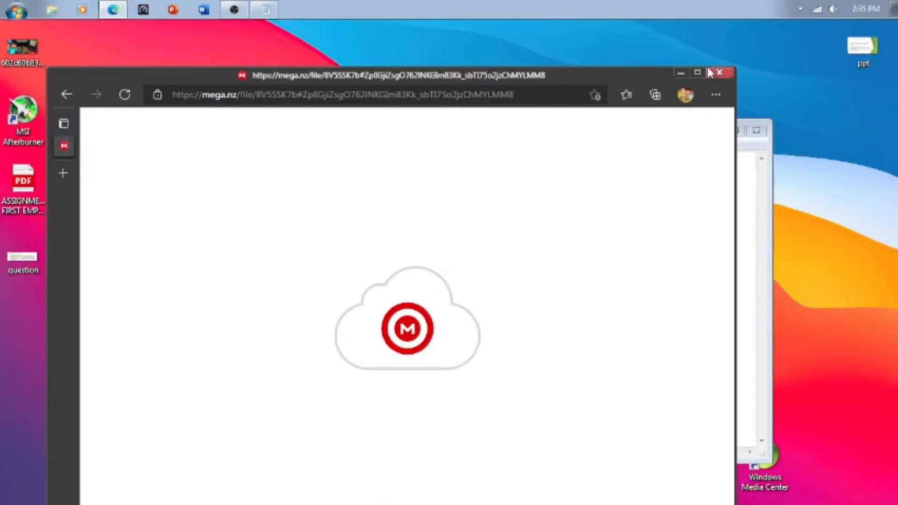
- Start downloading Adobe Photoshop Cs6.rar from MEGA, pause the transfer and leave the site
click(698, 72)
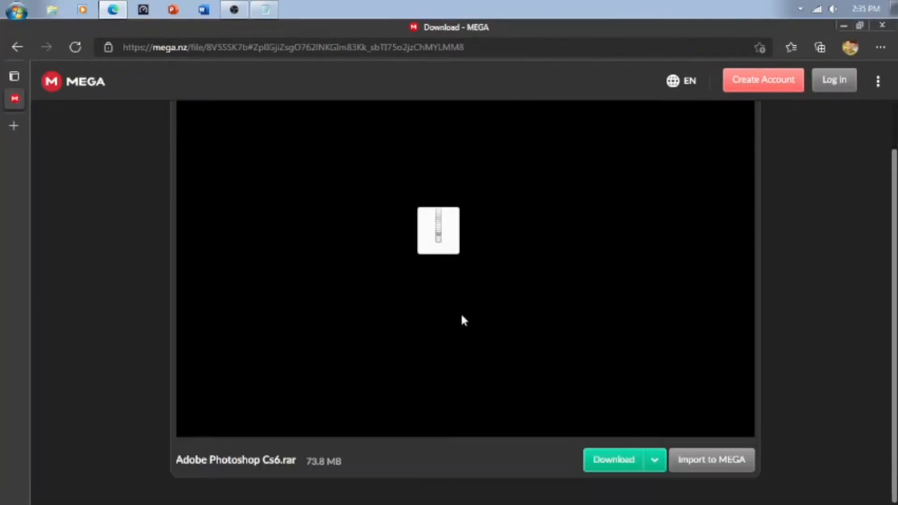
mouse_move(351, 470)
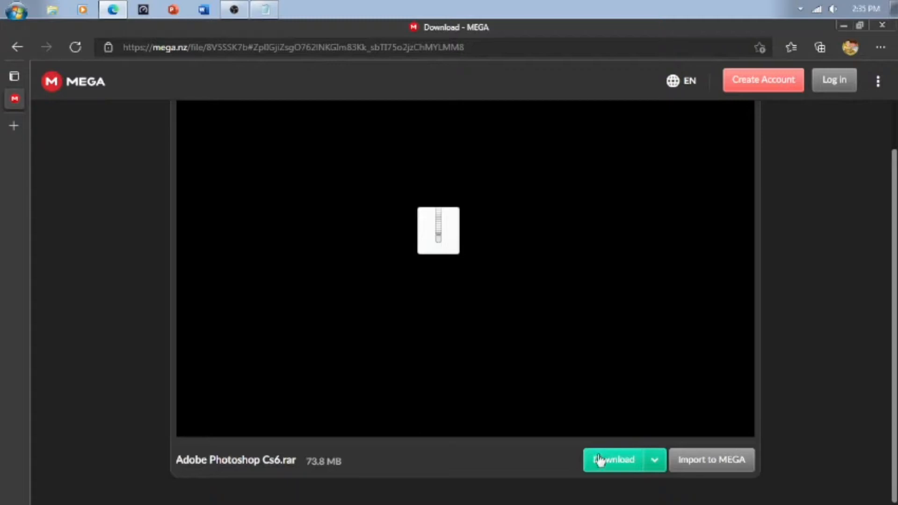
click(614, 461)
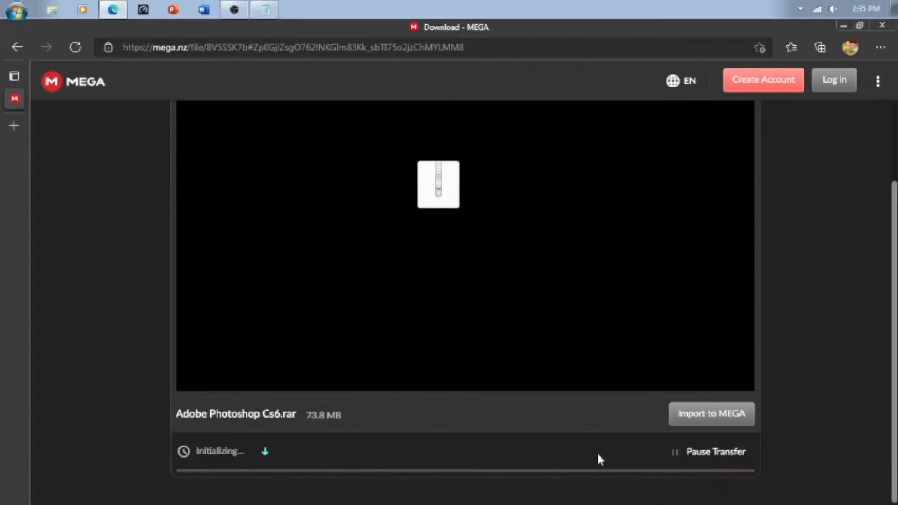
mouse_move(715, 450)
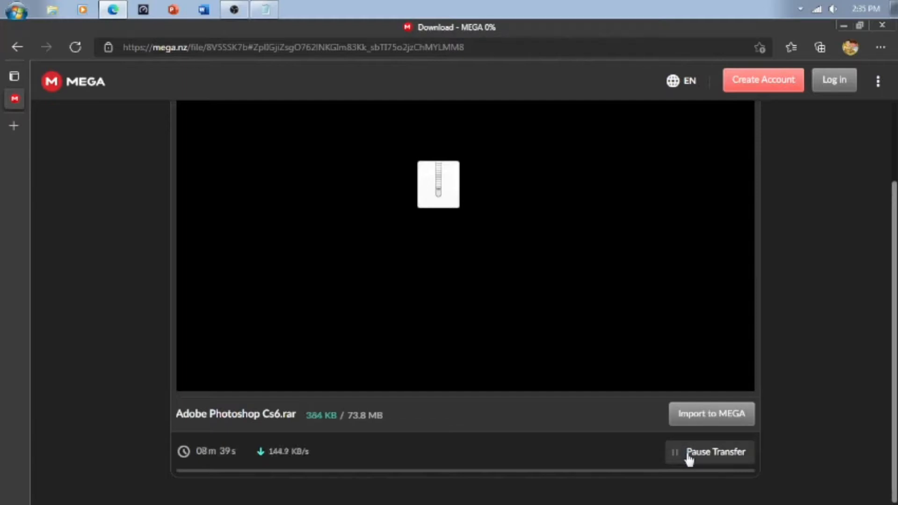
click(715, 451)
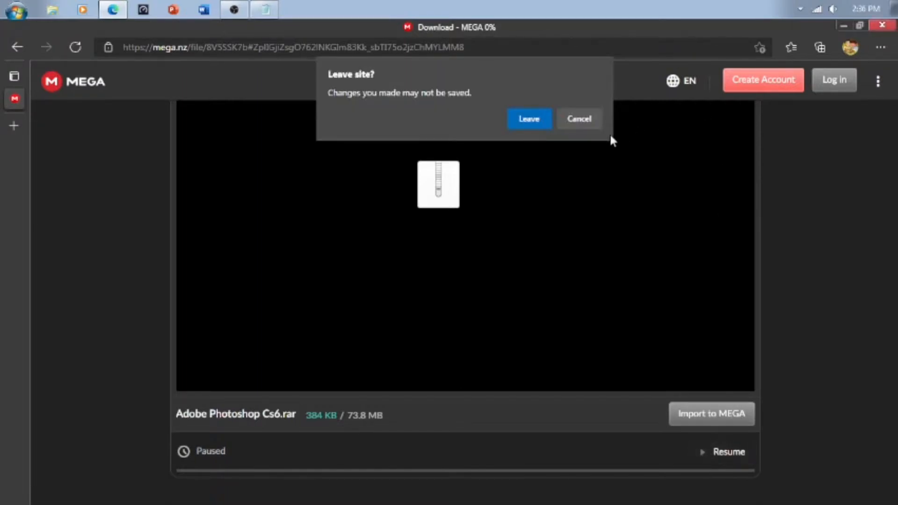
click(527, 118)
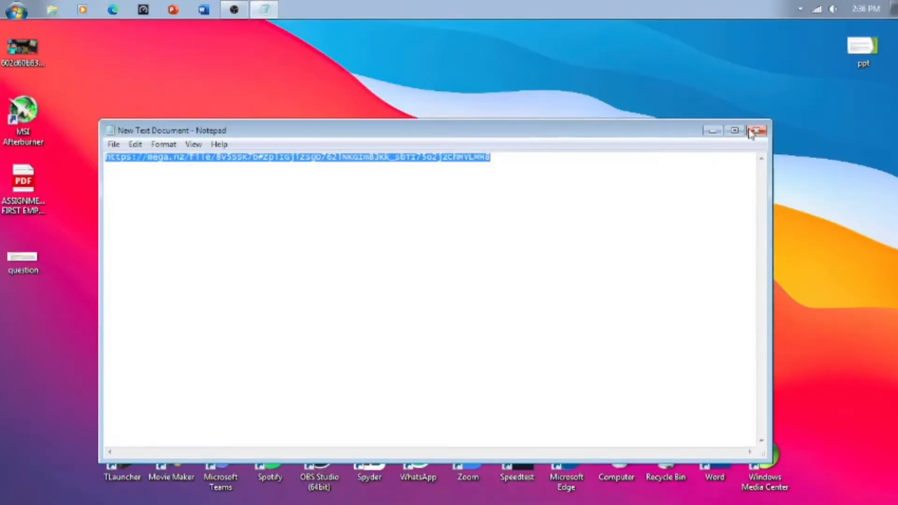
- Move the Adobe Photoshop Cs6 archive from Downloads onto the desktop and close both windows
click(755, 131)
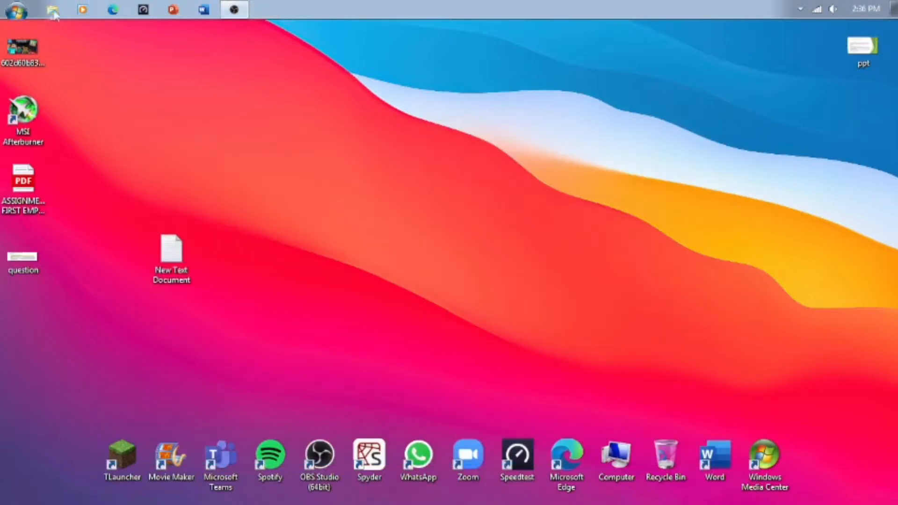
mouse_move(665, 461)
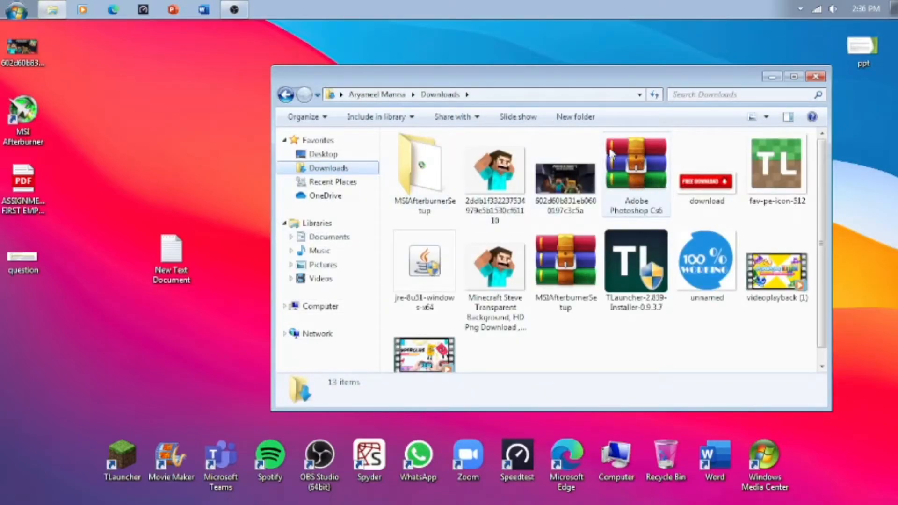
click(636, 167)
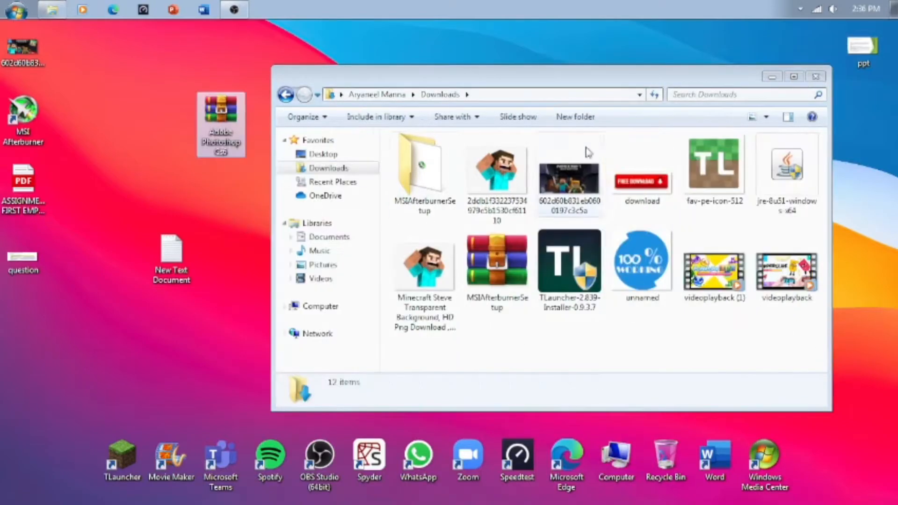
click(816, 75)
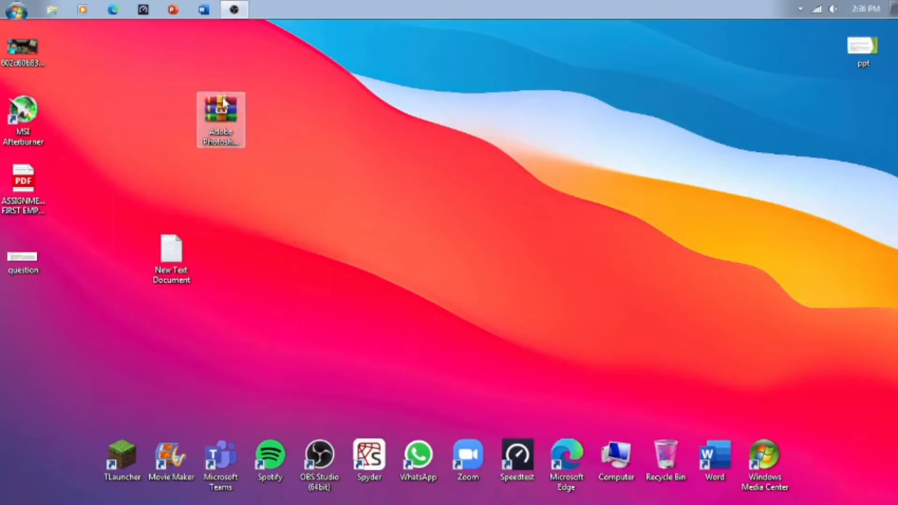
- Enter the archive password with Show password ticked and extract the Adobe Photoshop Cs6 folder
double_click(221, 118)
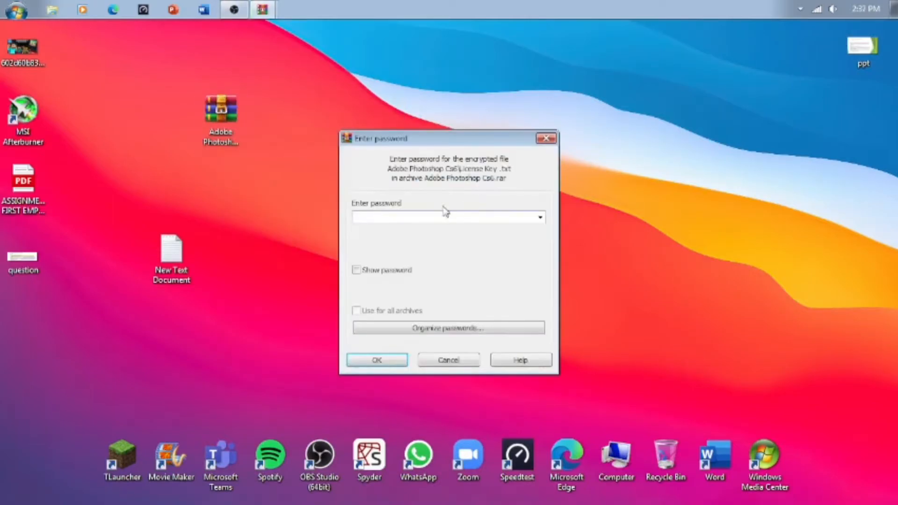
text(•)
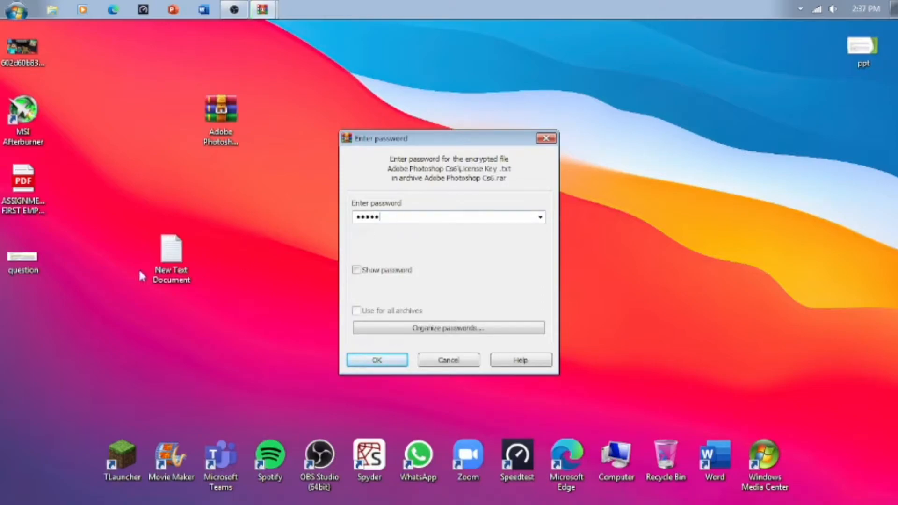
click(356, 270)
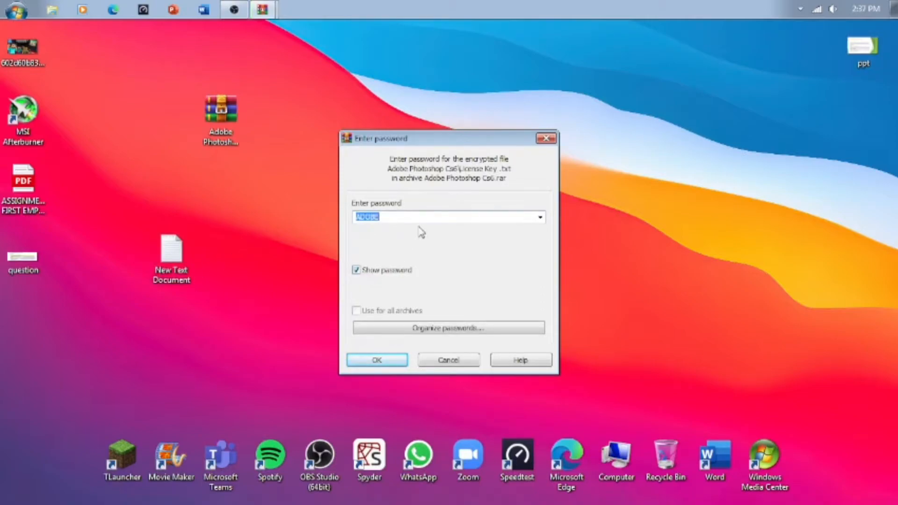
text(ad)
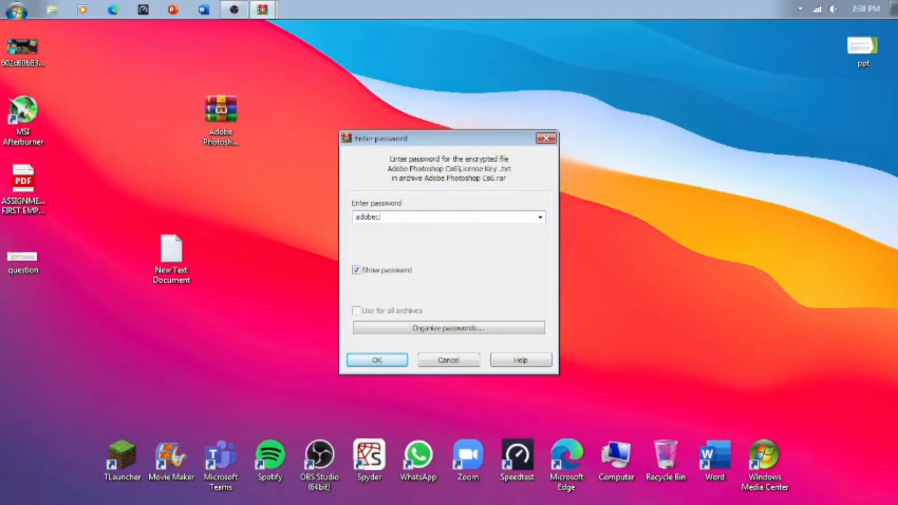
click(376, 359)
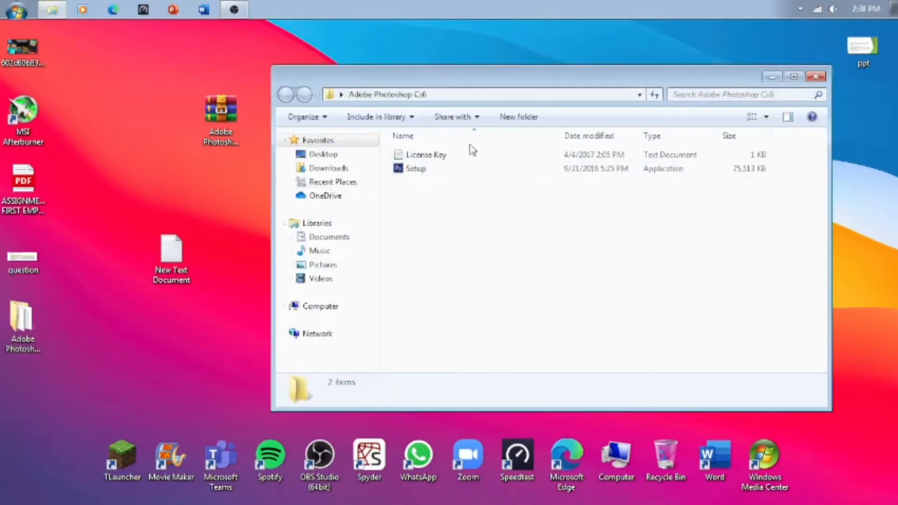
- Read the License Key file, launch Setup and confirm English as the language
double_click(427, 154)
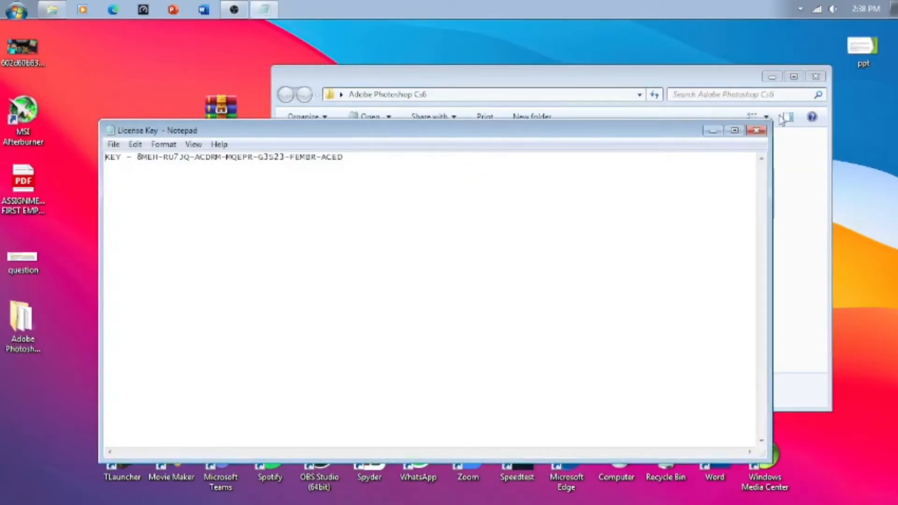
click(756, 130)
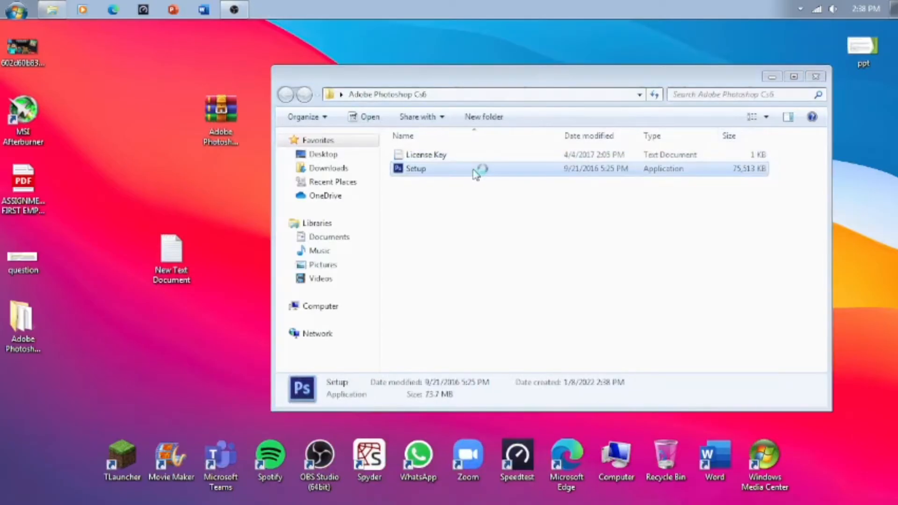
double_click(416, 169)
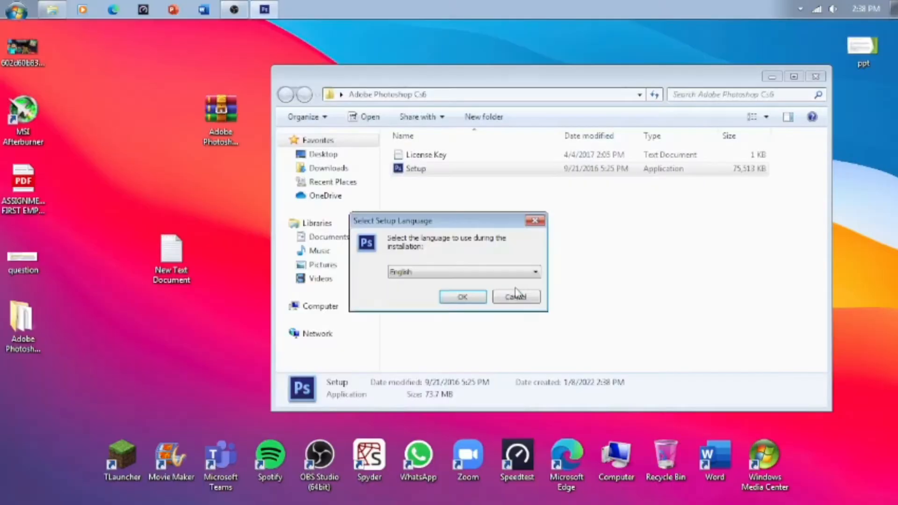
click(462, 296)
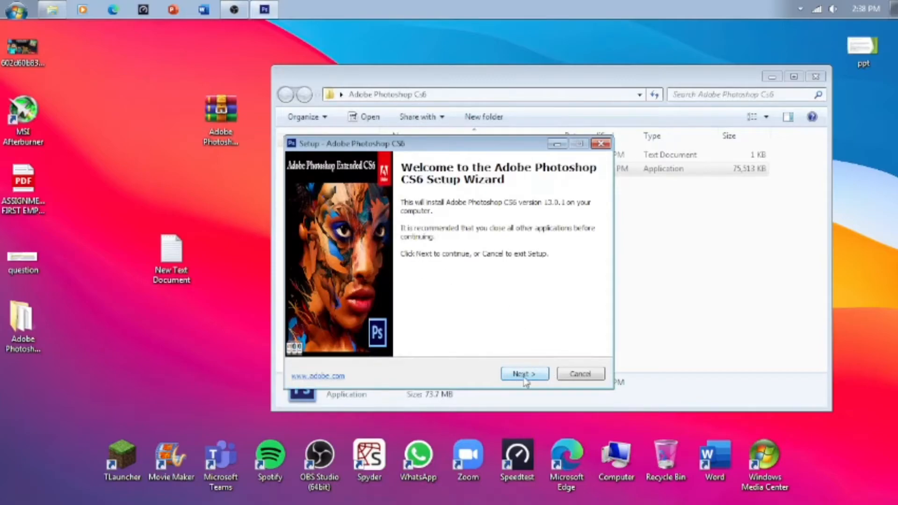
- Accept the agreement, keep default install and Start menu folders, and request a desktop icon
click(524, 373)
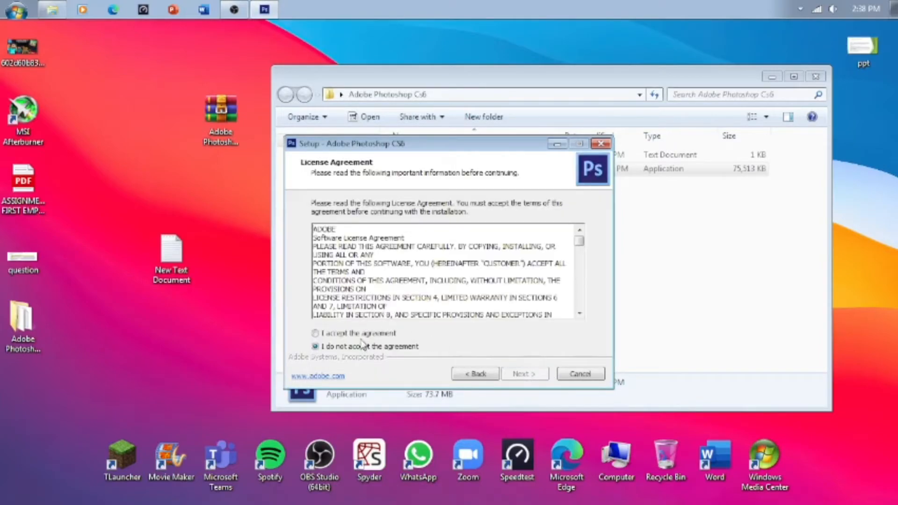
click(524, 373)
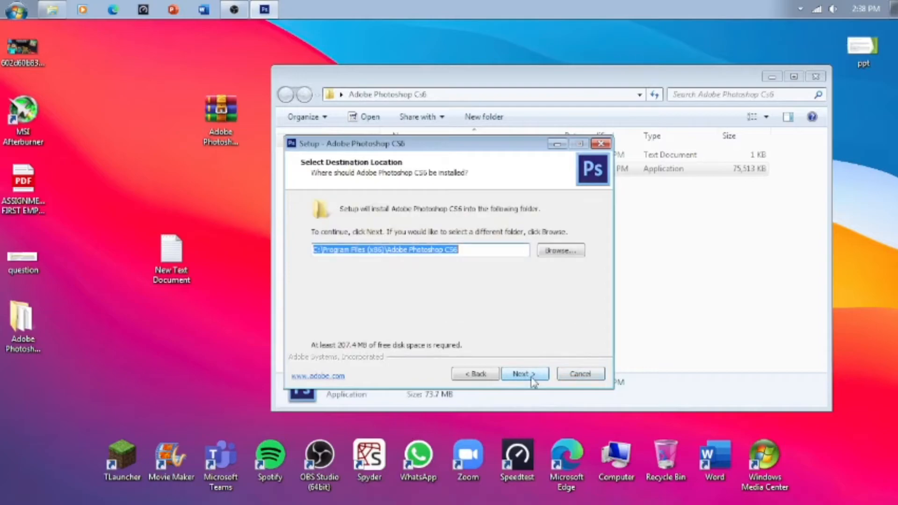
click(524, 373)
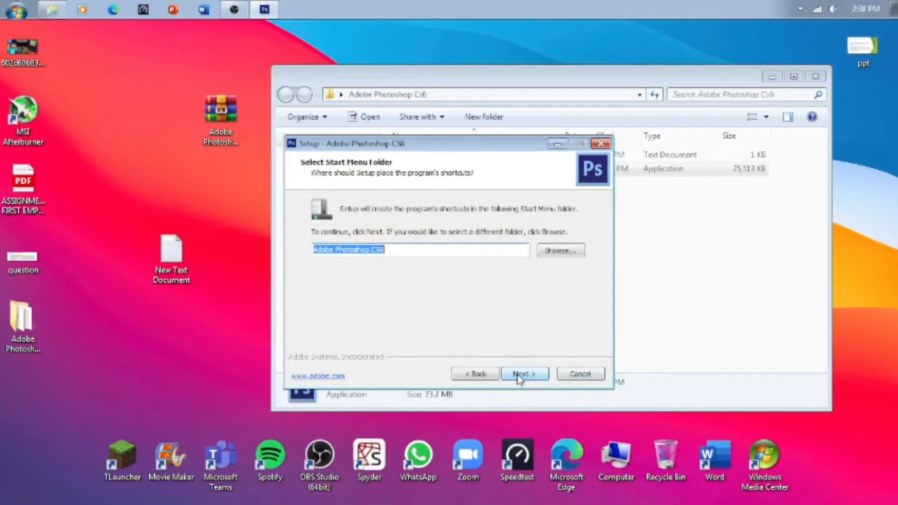
click(523, 374)
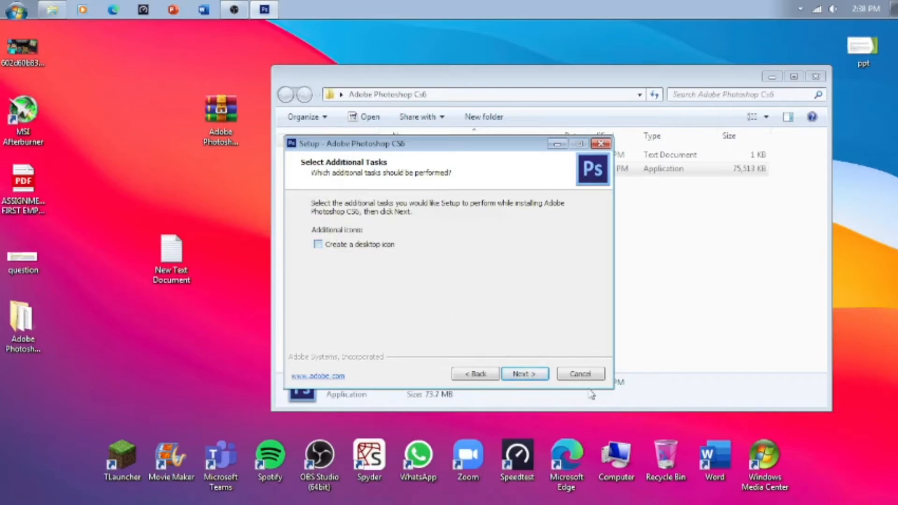
click(524, 374)
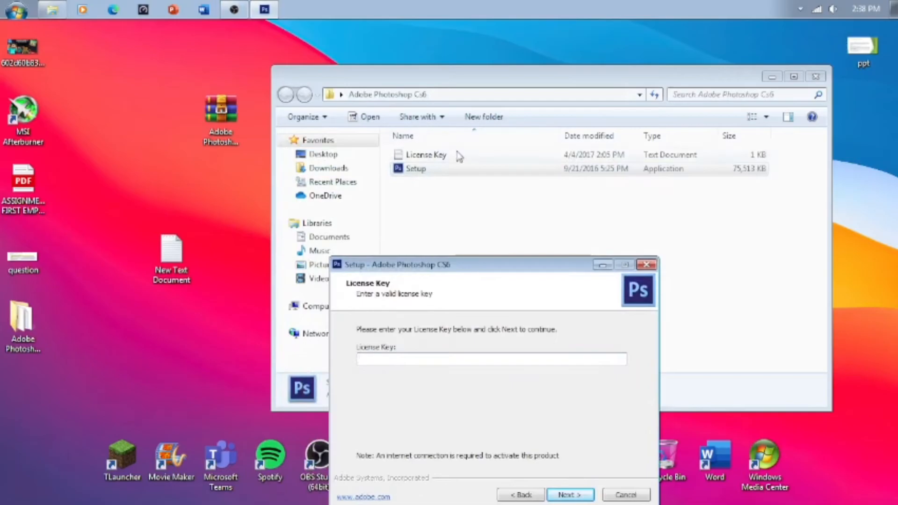
- Copy the key from License Key.txt into the wizard and run the Photoshop CS6 install
double_click(426, 154)
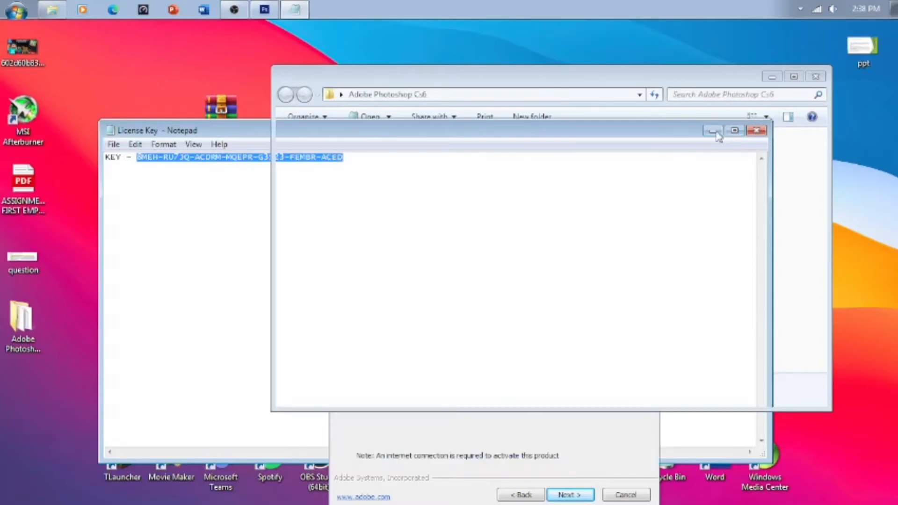
click(713, 131)
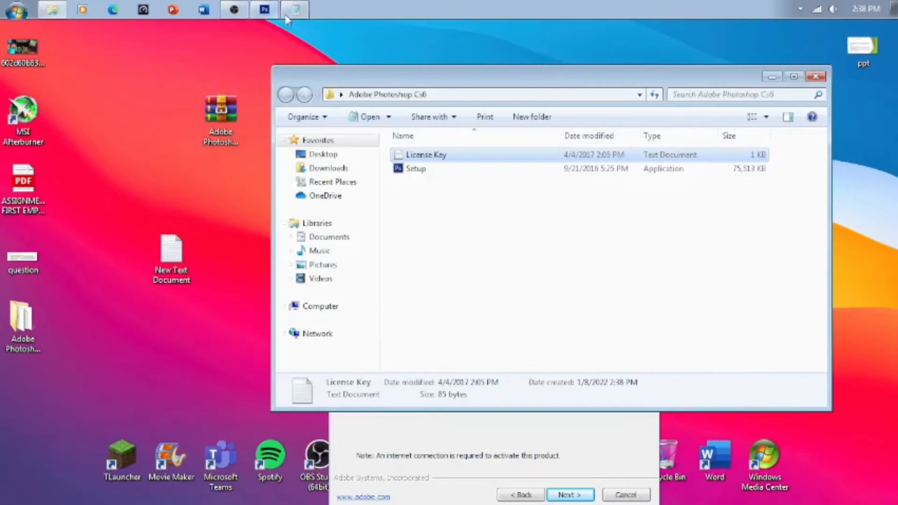
click(570, 494)
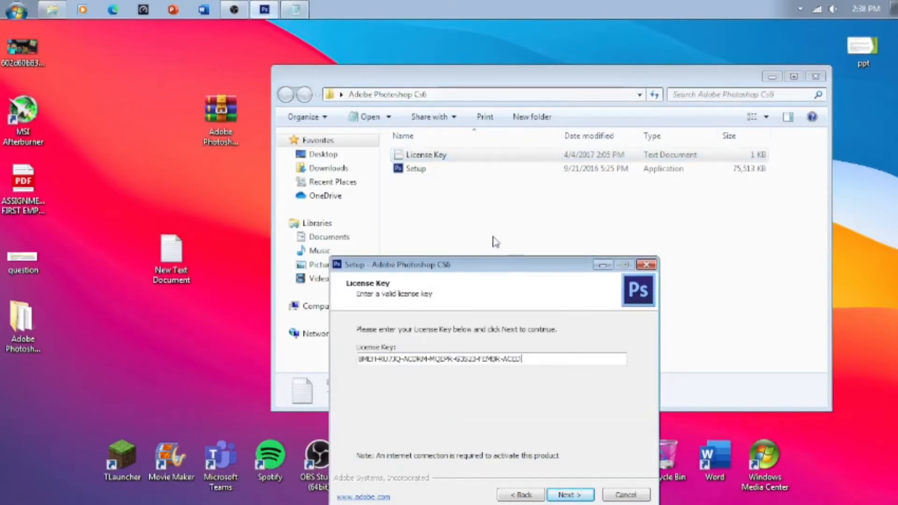
click(569, 494)
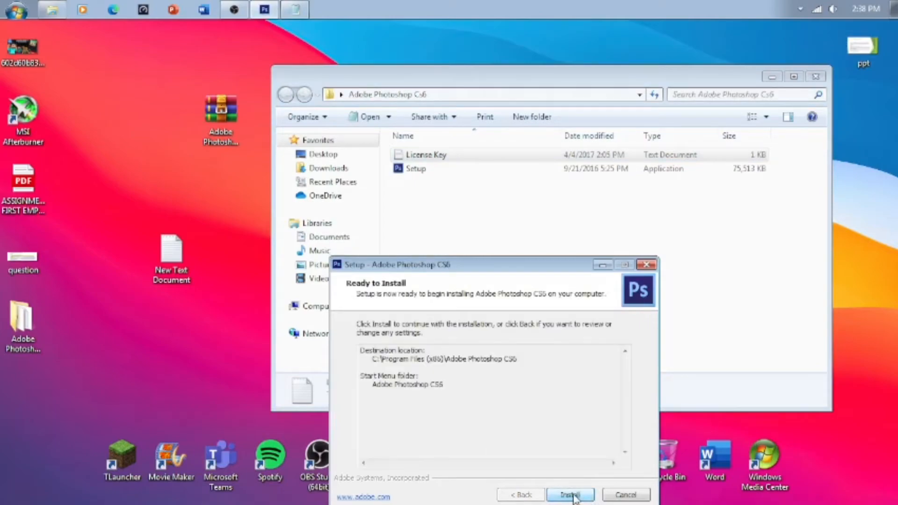
click(570, 495)
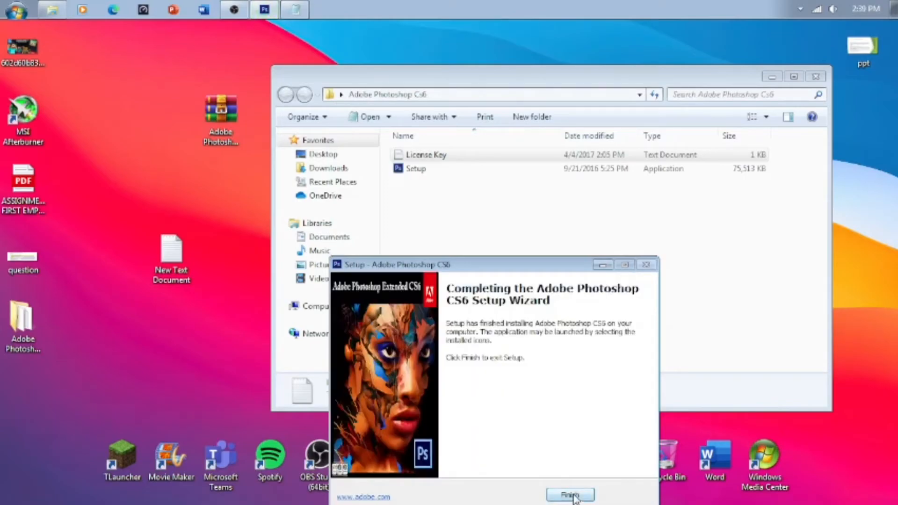
- Finish the setup wizard, leaving only the desktop showing
click(570, 494)
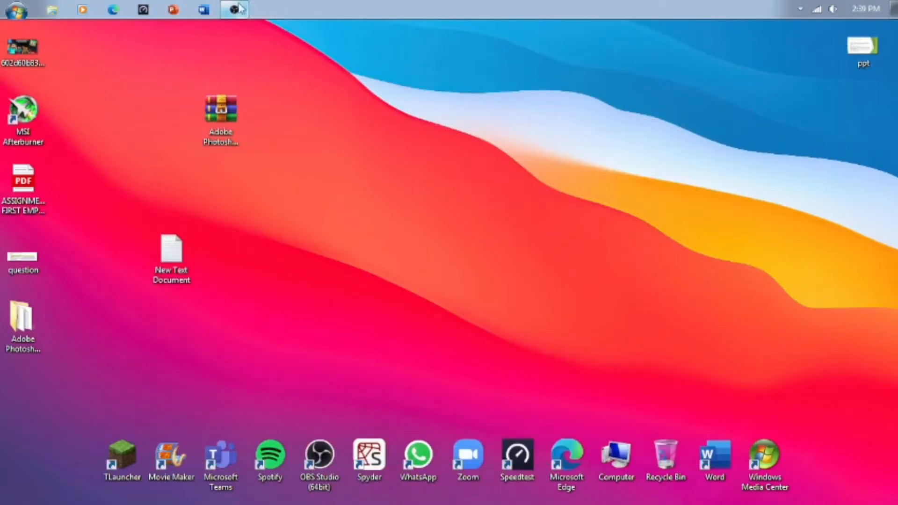
mouse_move(84, 424)
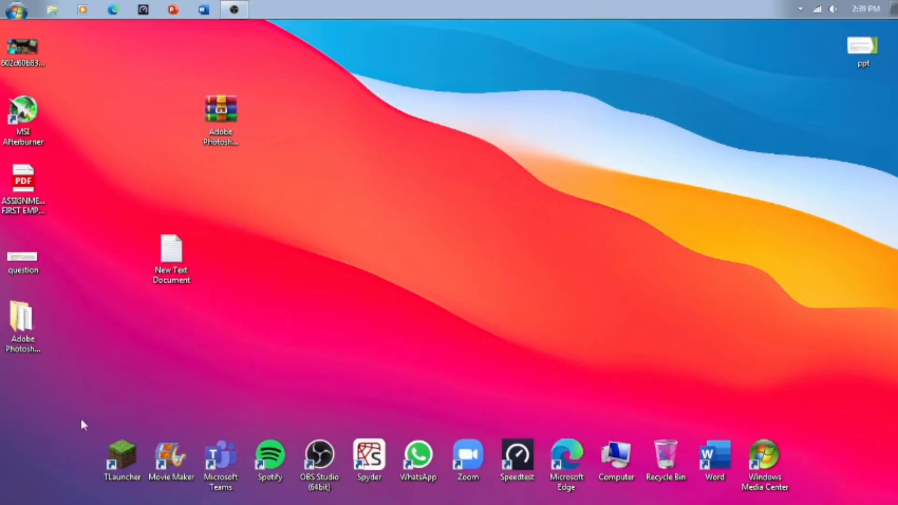
mouse_move(230, 438)
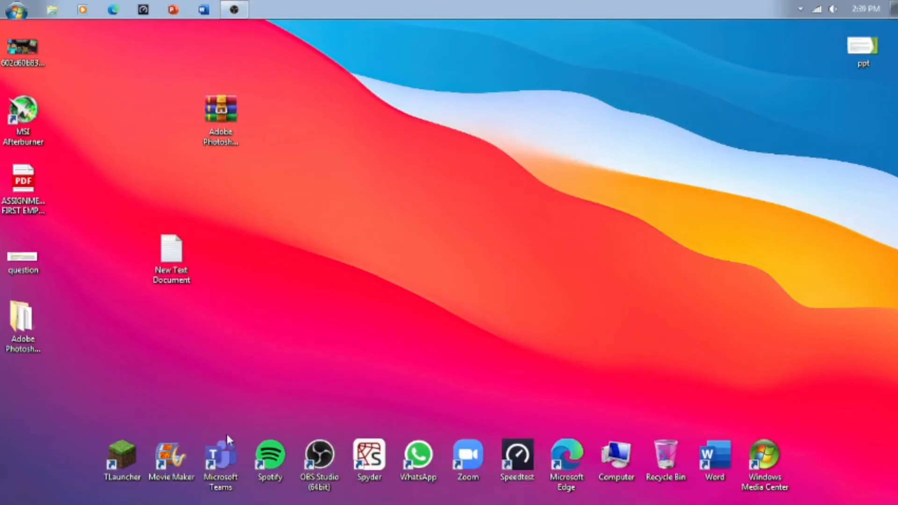
- Search the Start menu for "adobe" to confirm Adobe Photoshop CS6 is listed as installed
click(11, 9)
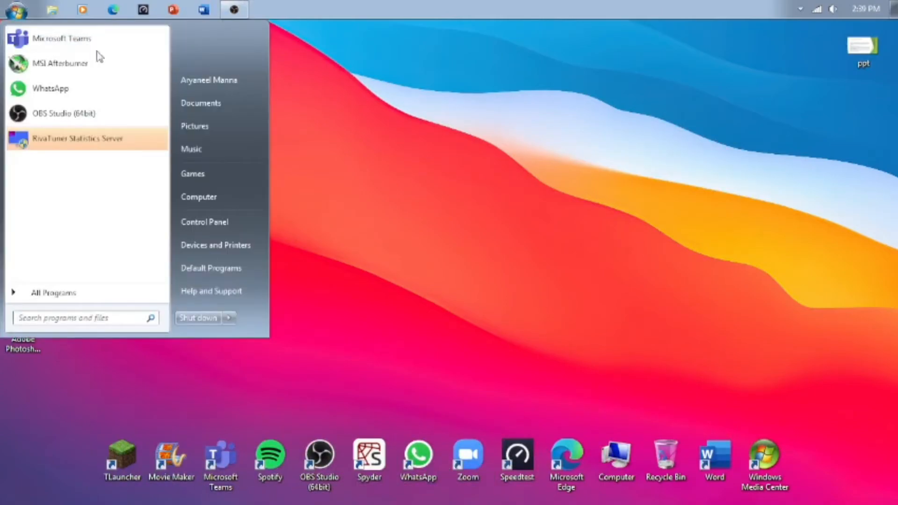
mouse_move(44, 321)
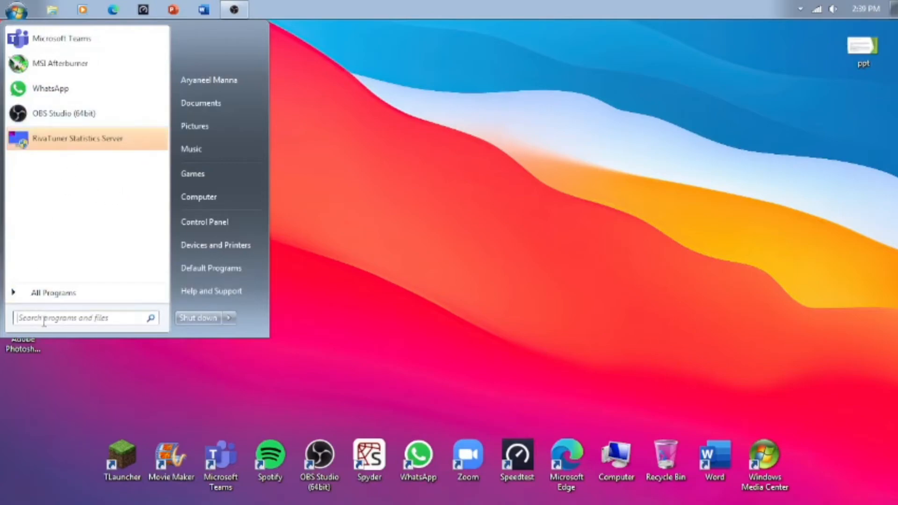
text(ado)
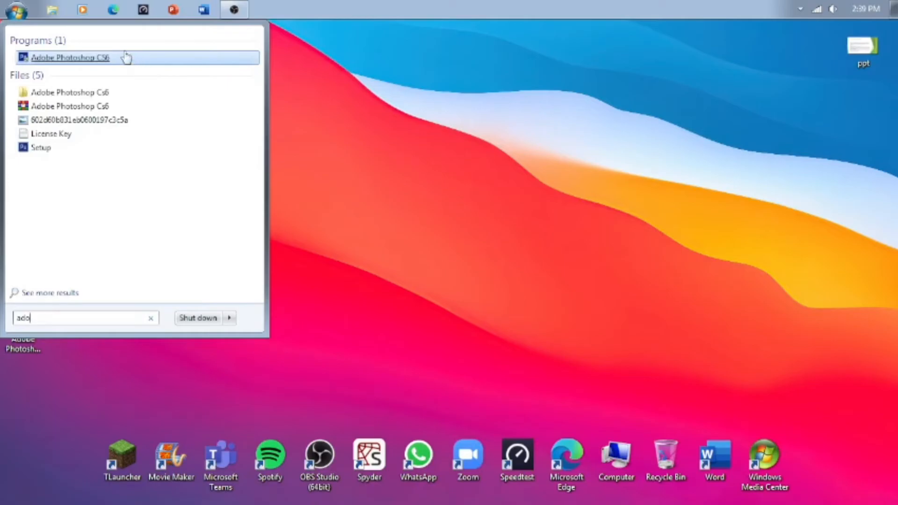
click(150, 318)
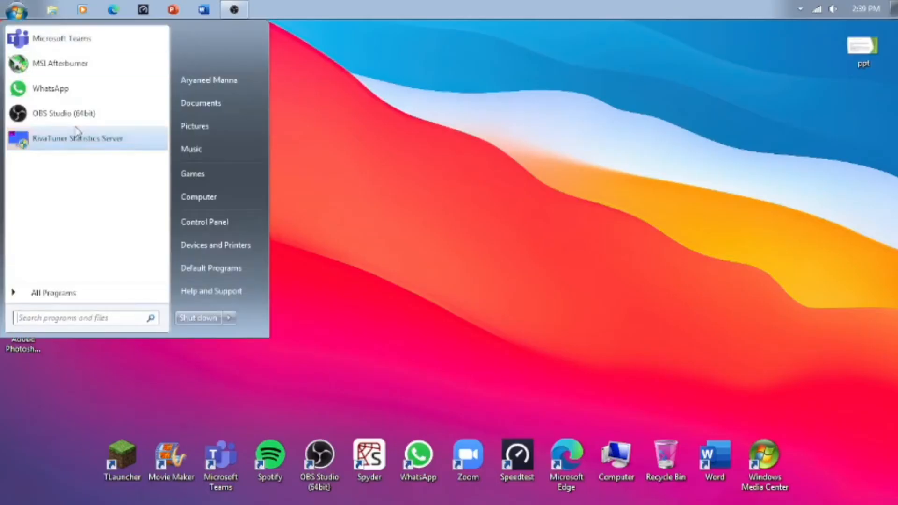
text(adob)
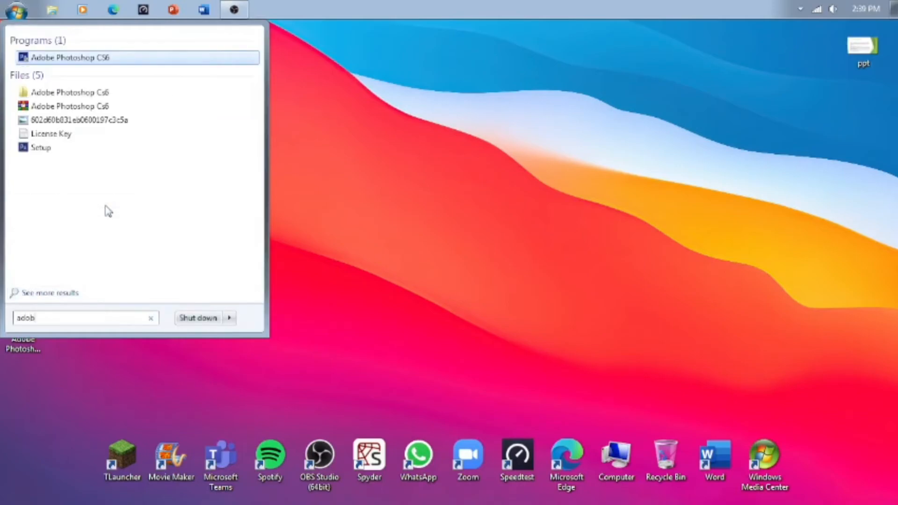
text(e)
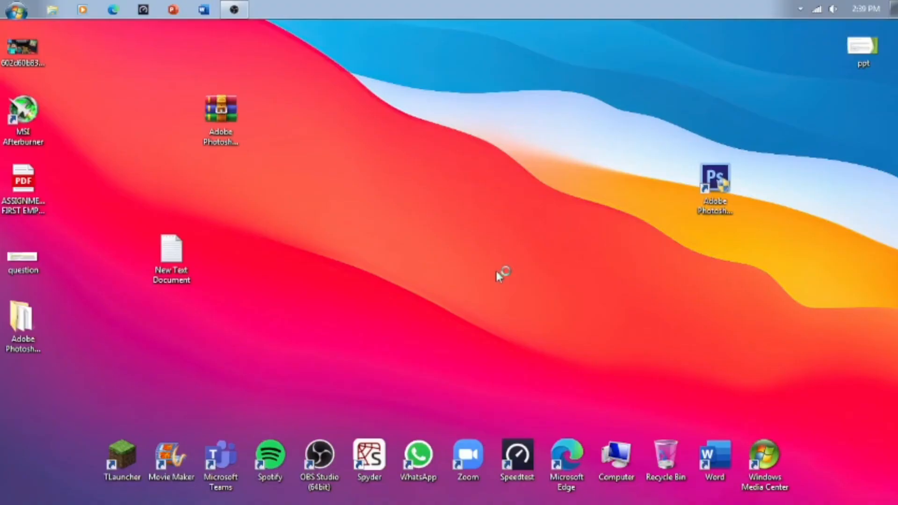
double_click(715, 178)
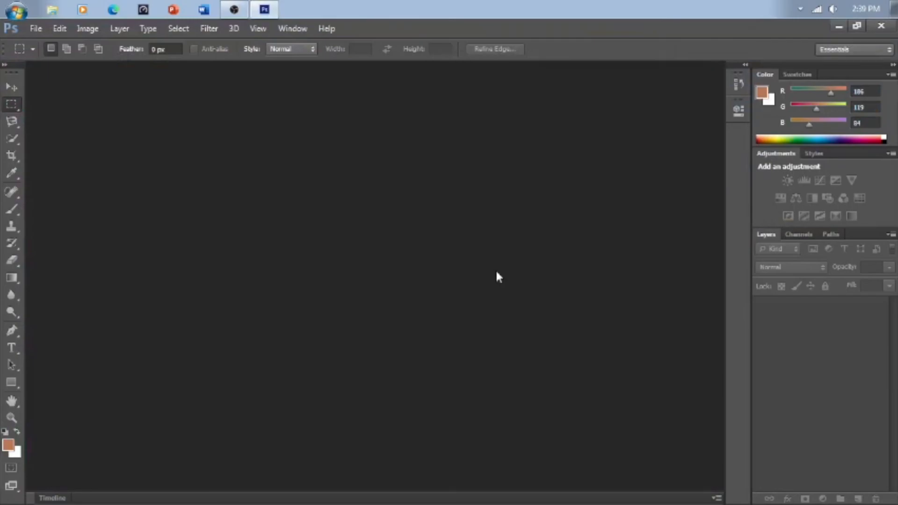
mouse_move(365, 35)
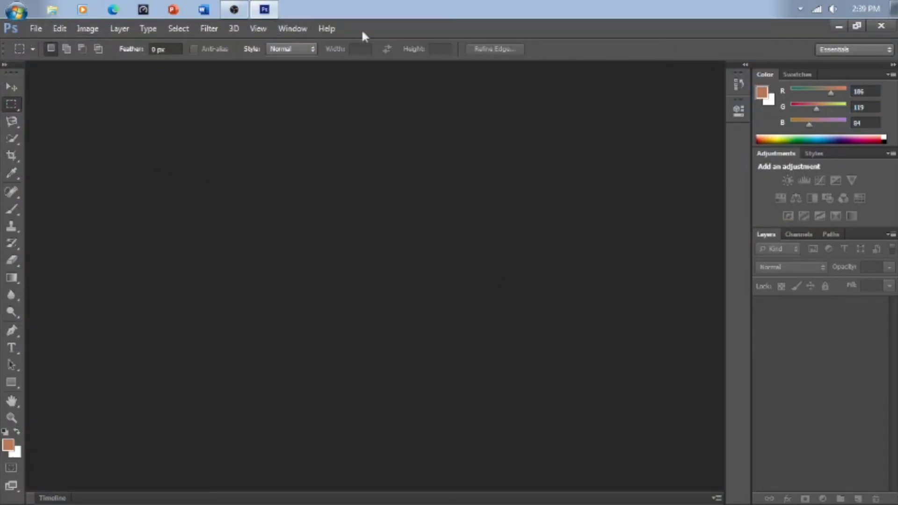
mouse_move(3, 106)
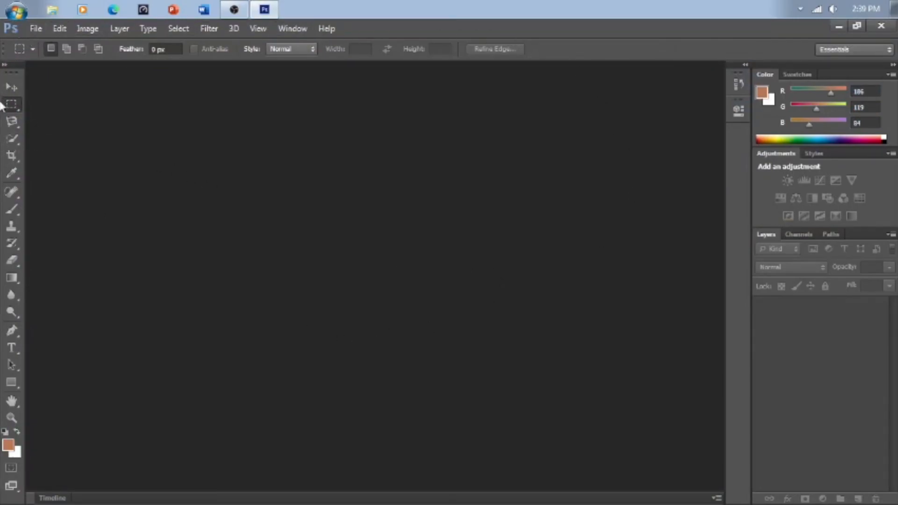
mouse_move(11, 87)
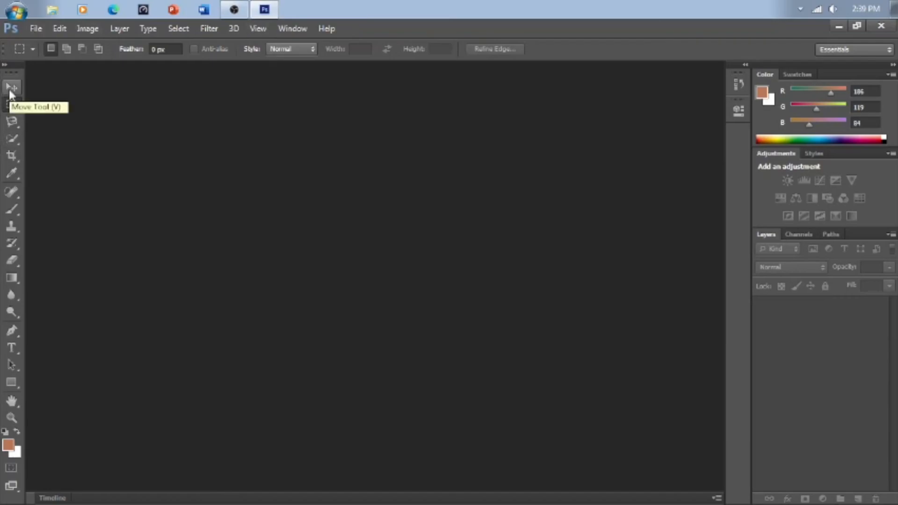
mouse_move(21, 95)
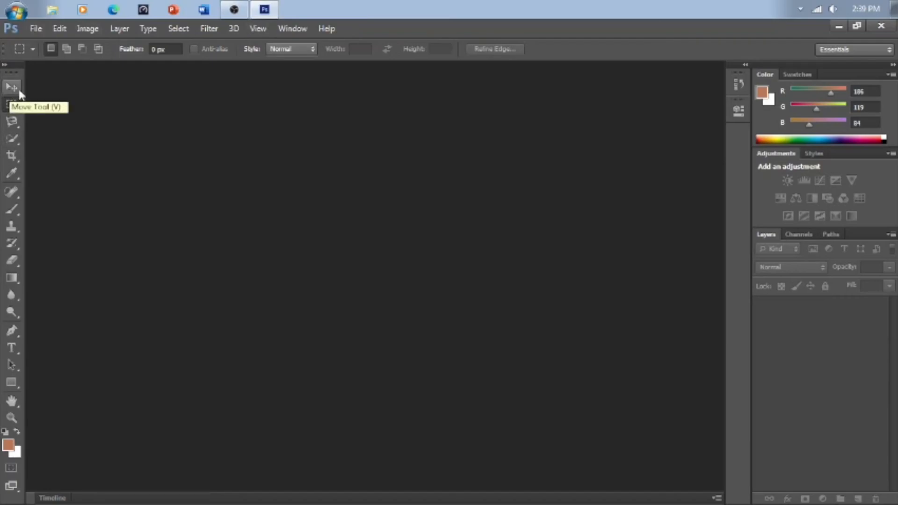
mouse_move(597, 33)
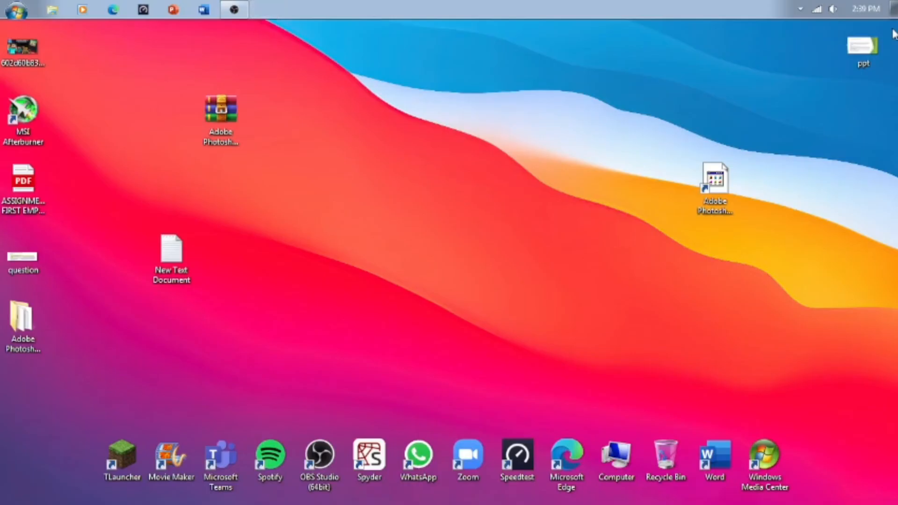
mouse_move(740, 104)
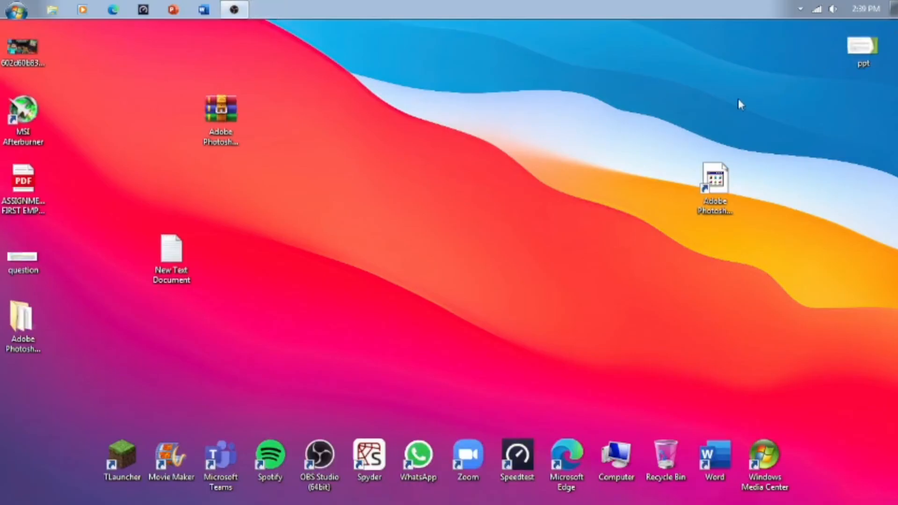